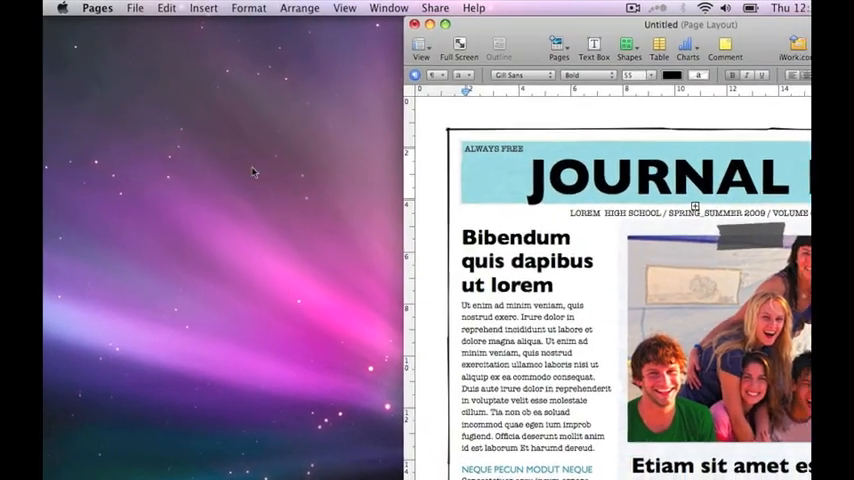
Launch System Preferences from the Apple menu over the Journal document in Pages
click(66, 8)
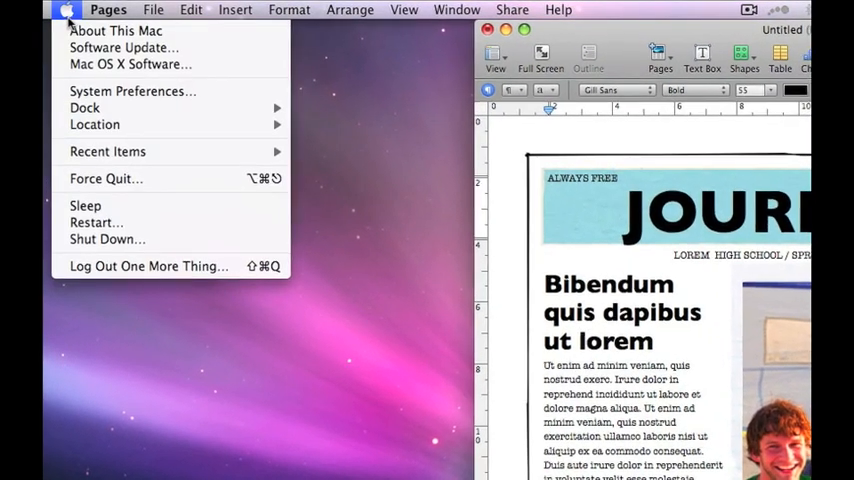
mouse_move(120, 84)
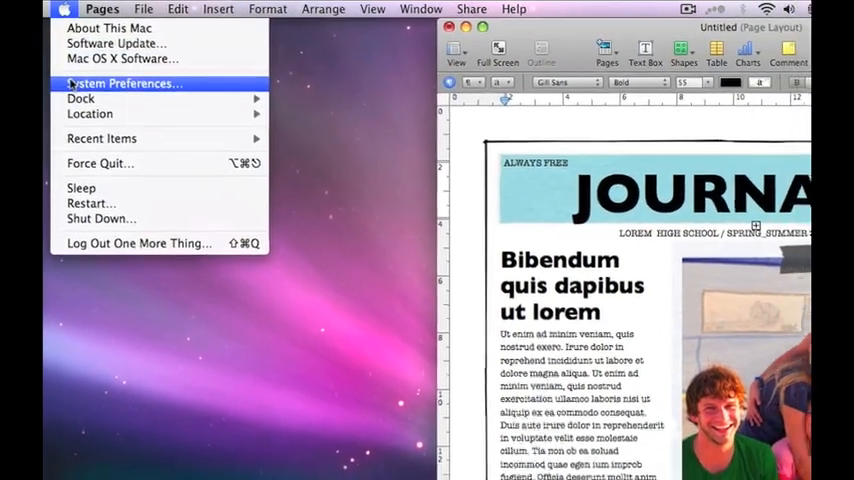
click(122, 84)
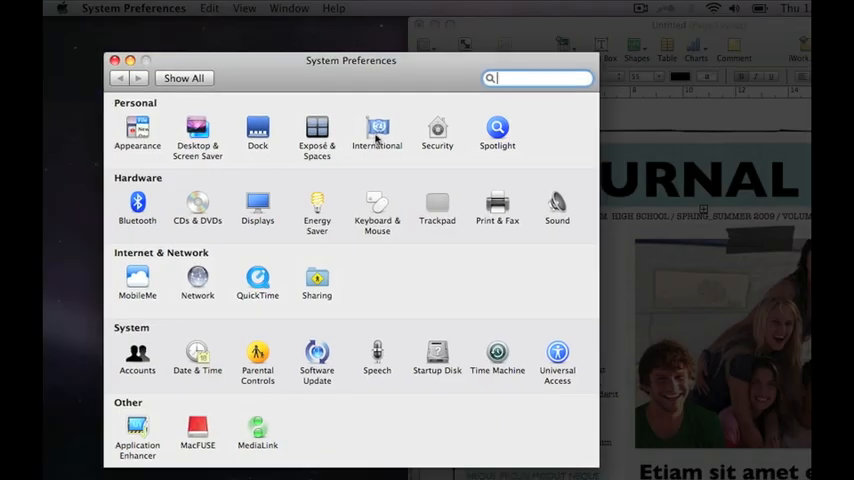
In International > Input Menu, scroll the layout list down to the Canadian French - CSA entry
click(376, 128)
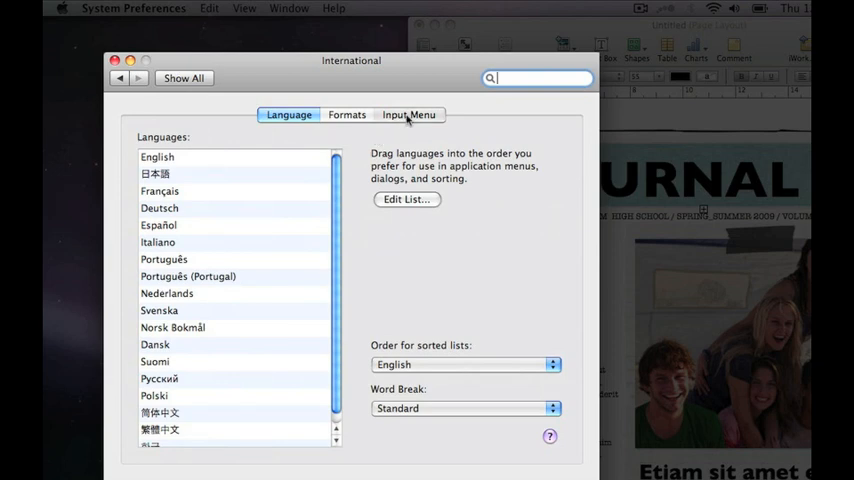
click(408, 114)
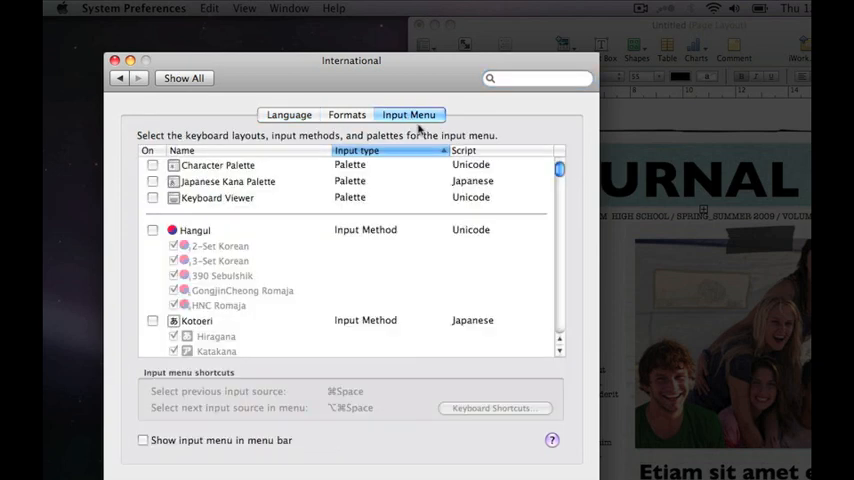
mouse_move(556, 348)
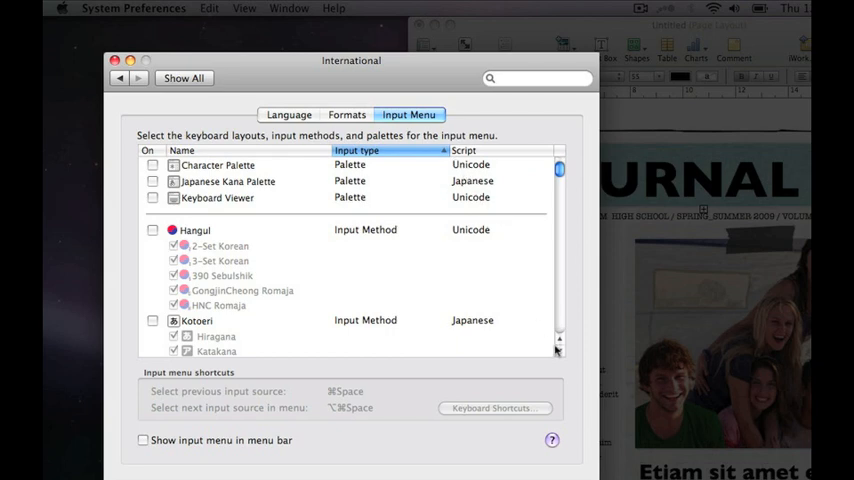
scroll(down, 3)
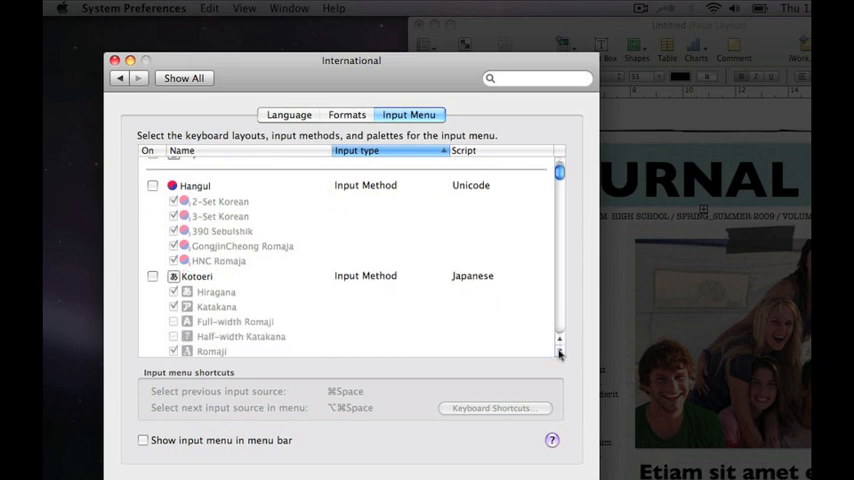
scroll(down, 3)
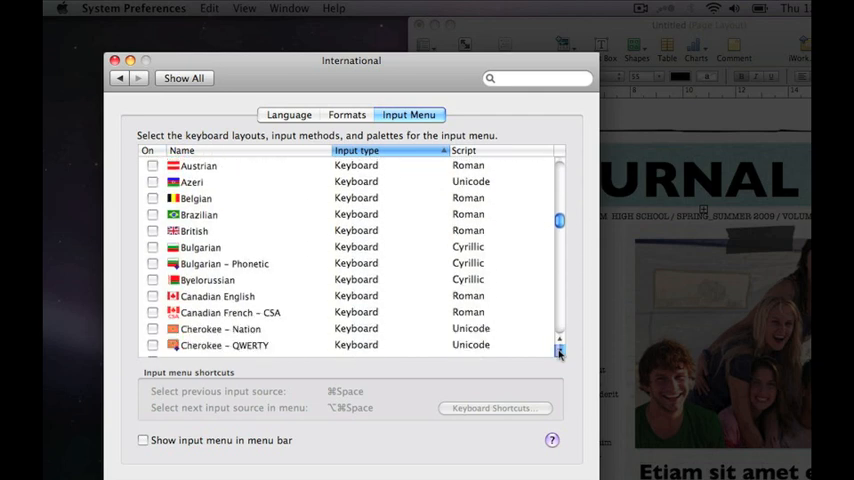
scroll(down, 3)
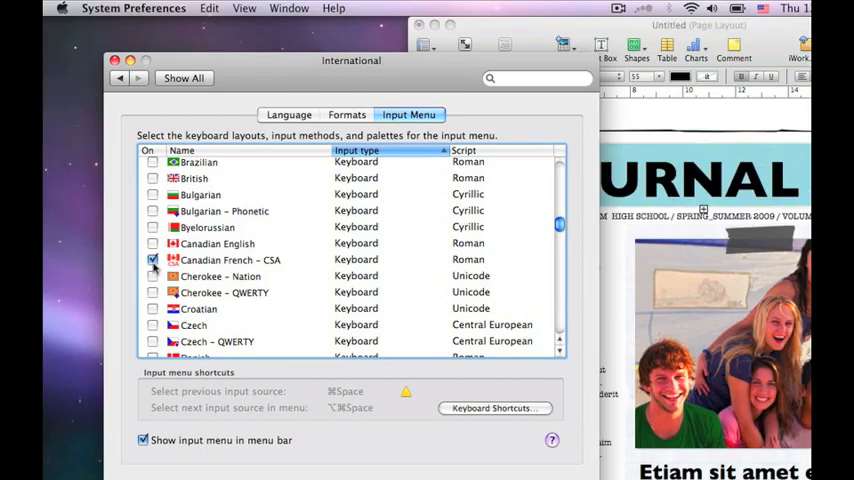
Enable Canadian English and another layout, then pick Canadian French - CSA from the menu bar input menu
click(152, 244)
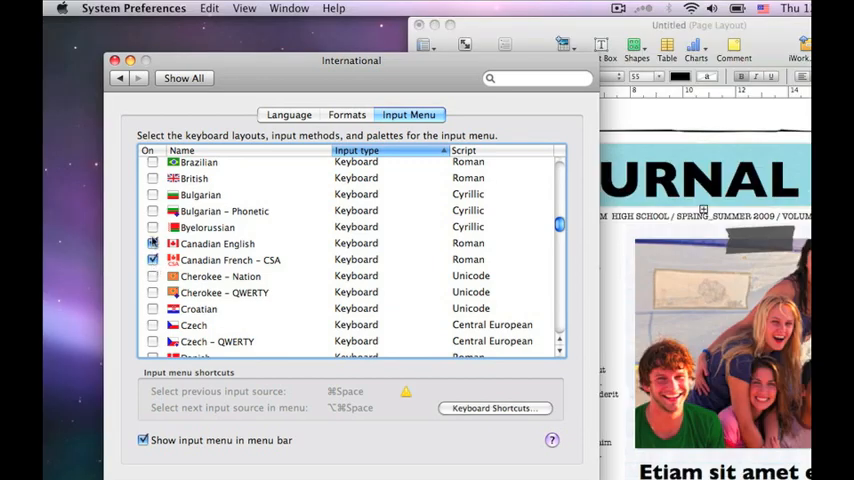
click(152, 228)
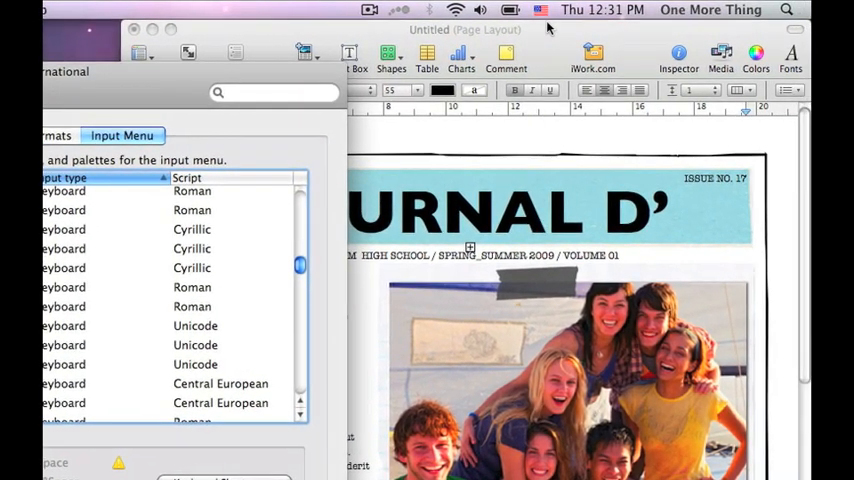
click(538, 10)
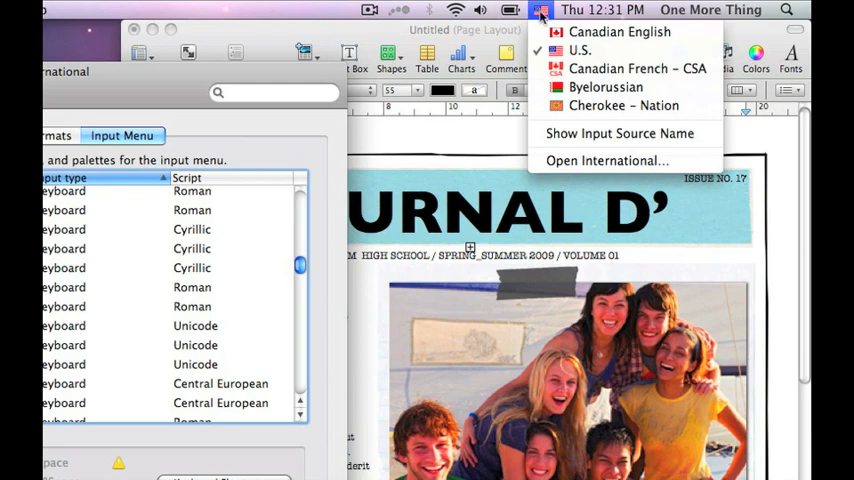
mouse_move(600, 90)
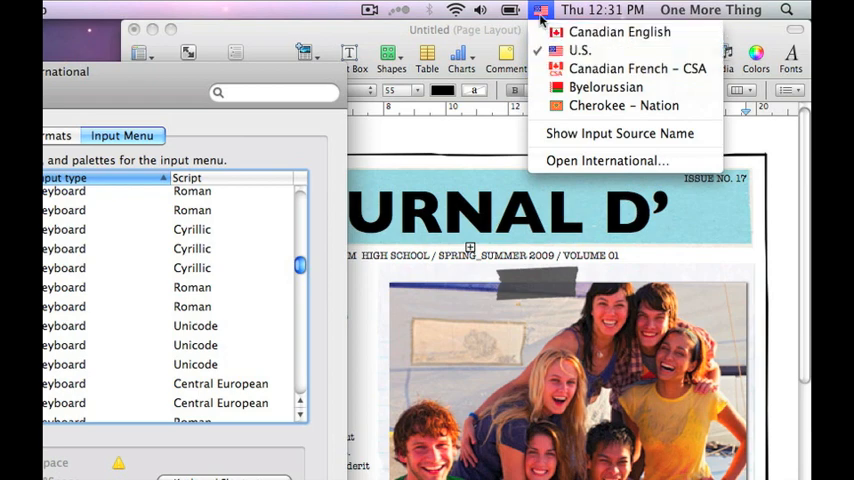
mouse_move(620, 32)
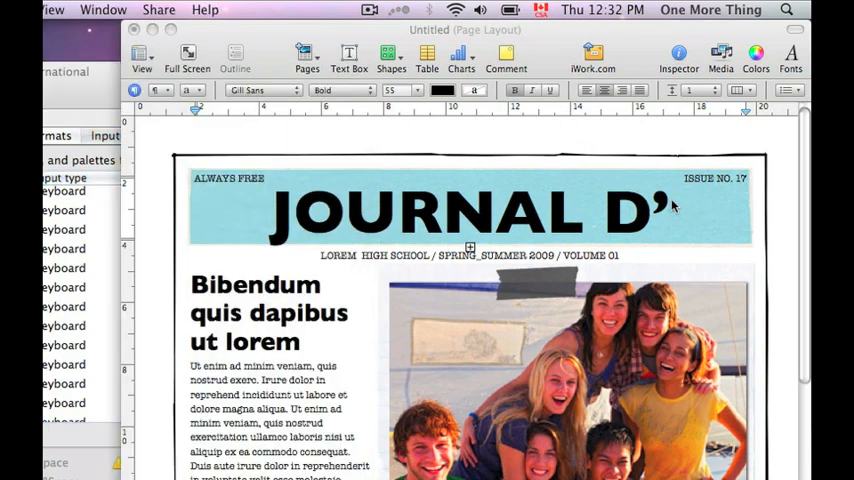
Type the accented letters 'É' and 'TÉ' after JOURNAL D' using the Canadian French layout
text(É)
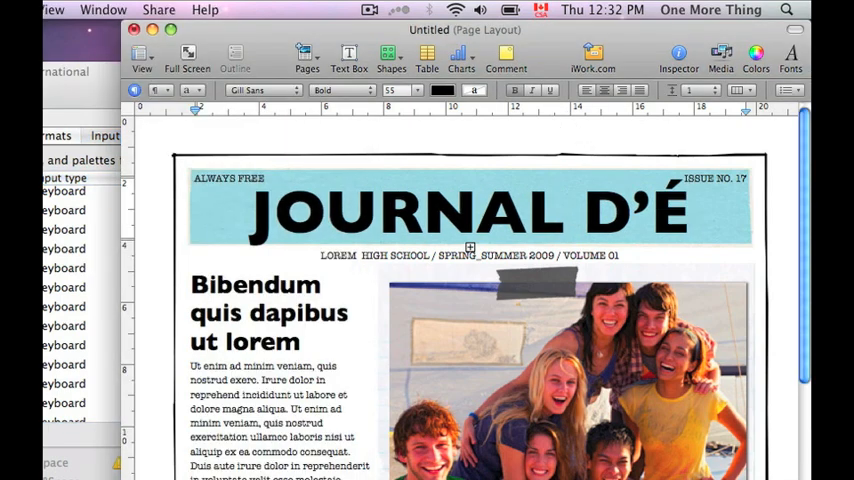
text(TÉ)
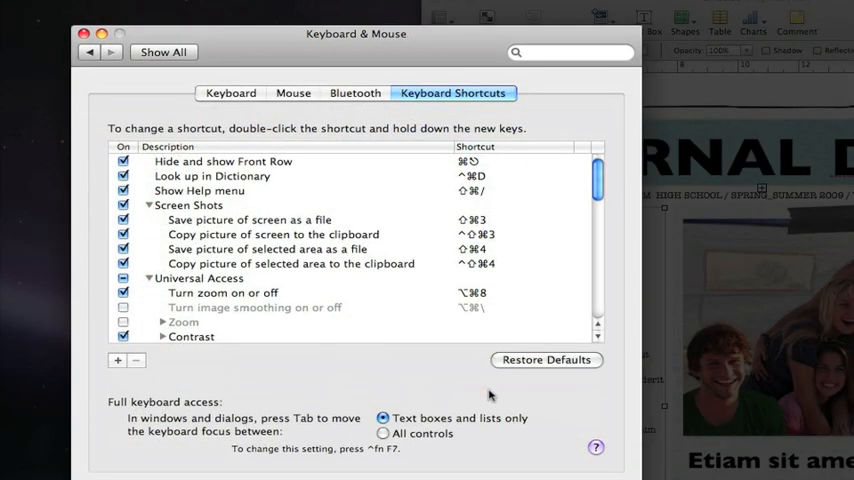
Scroll down through the Keyboard & Mouse shortcuts list
scroll(down, 3)
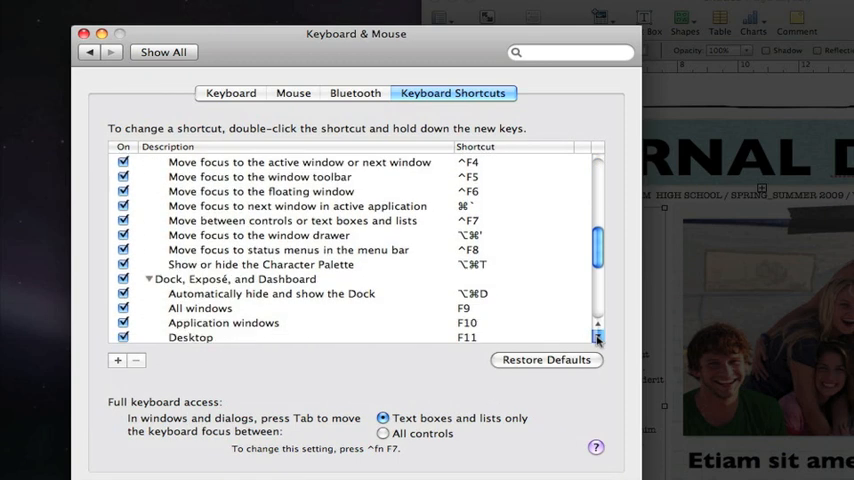
scroll(down, 3)
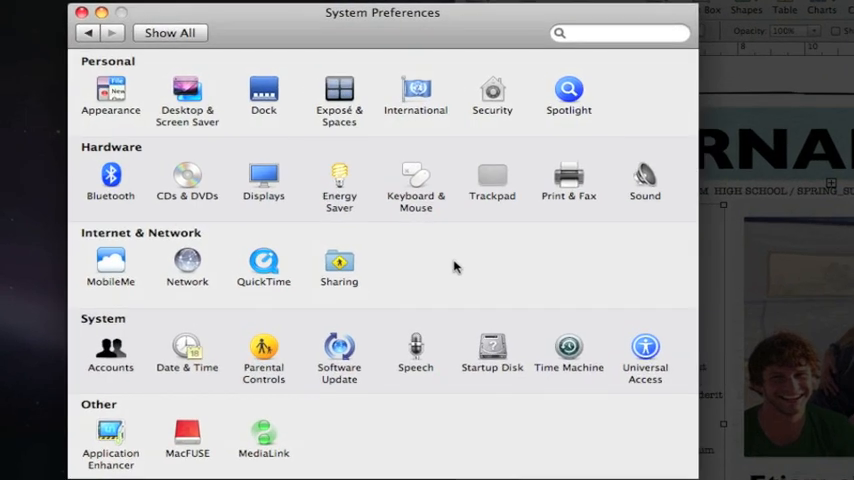
Show the preferred languages list in International so Français can be moved to the top
click(416, 90)
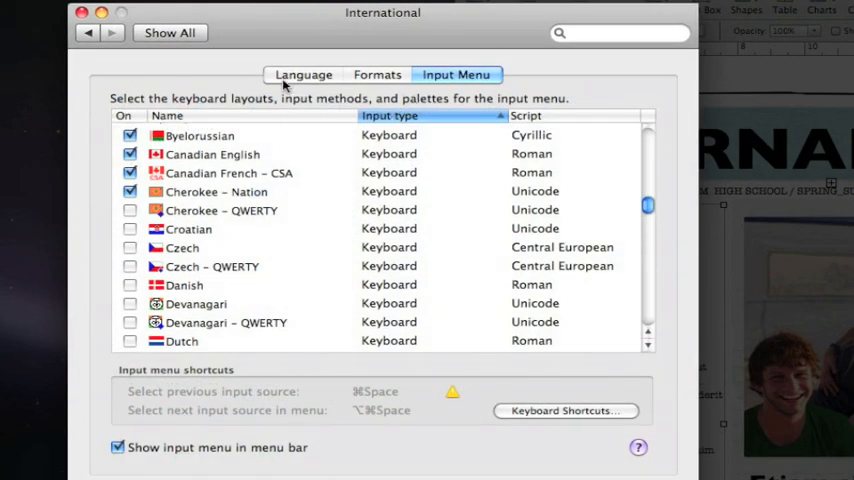
click(304, 74)
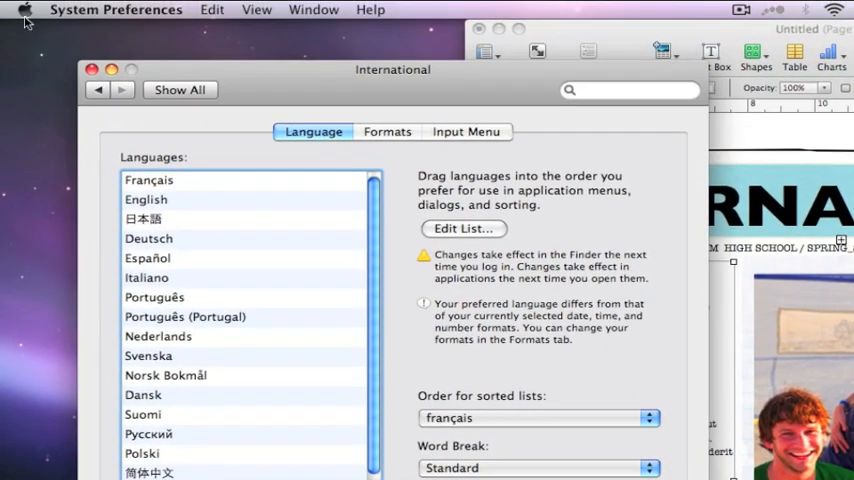
Log out via the Apple menu and confirm Fermer la session to apply French
click(38, 8)
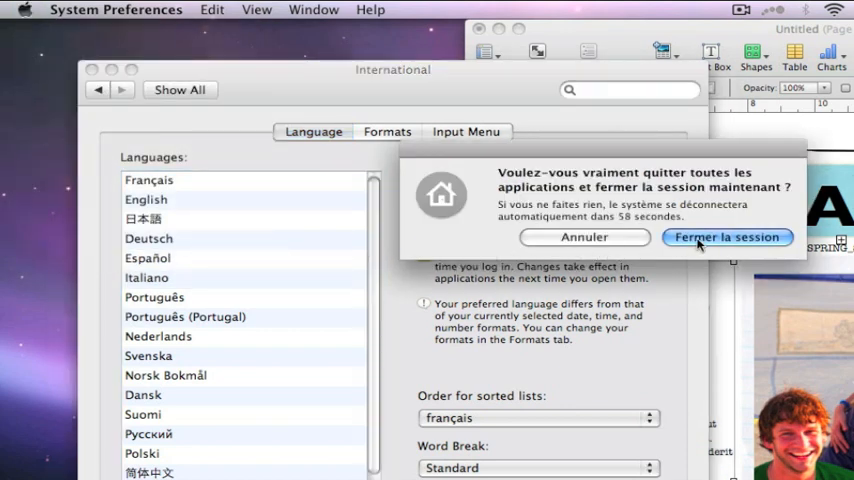
click(726, 236)
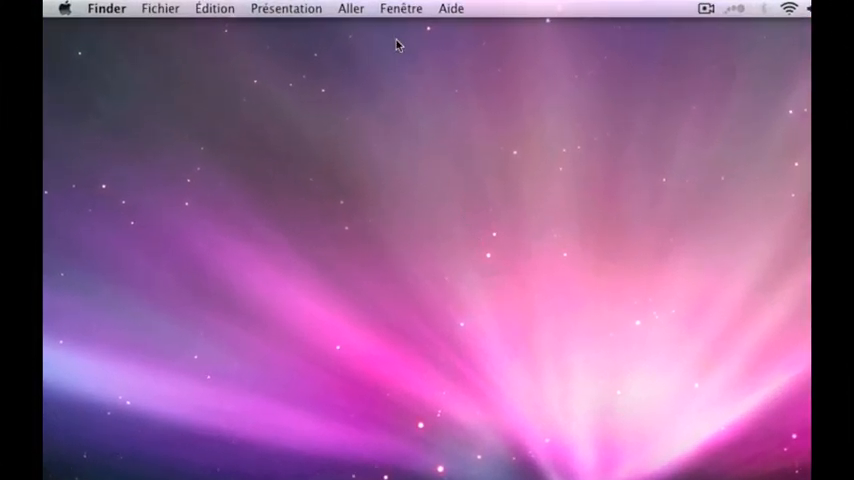
click(286, 8)
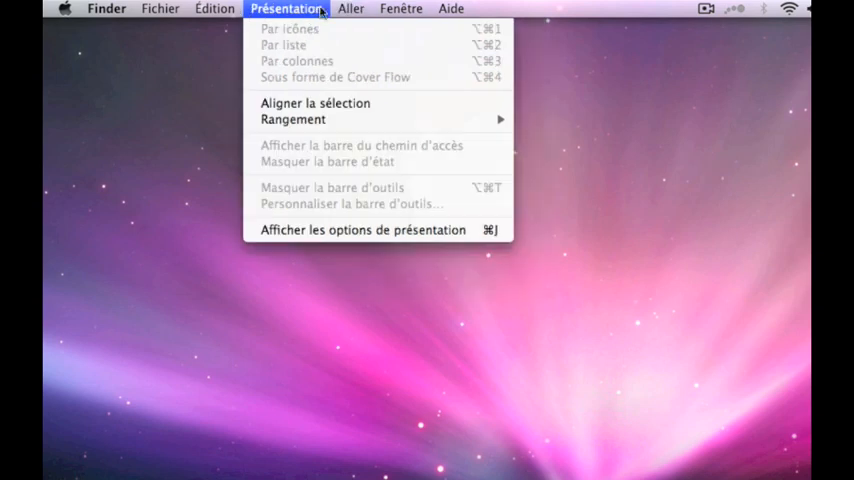
click(214, 8)
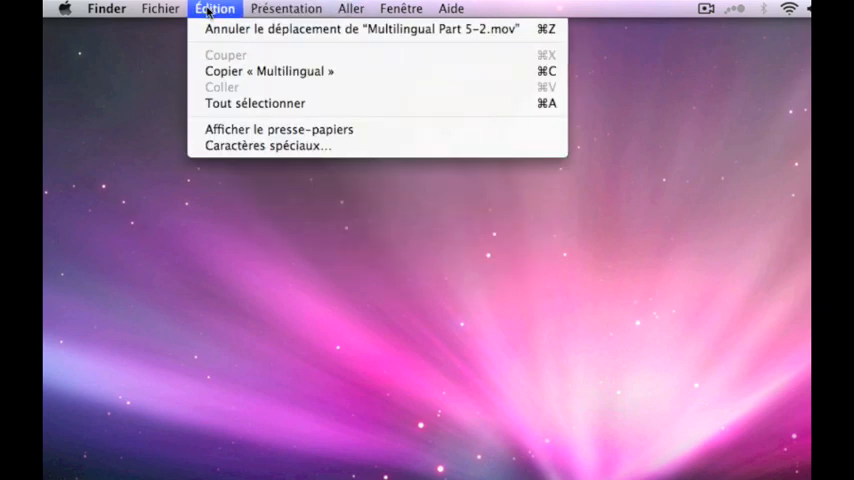
click(104, 8)
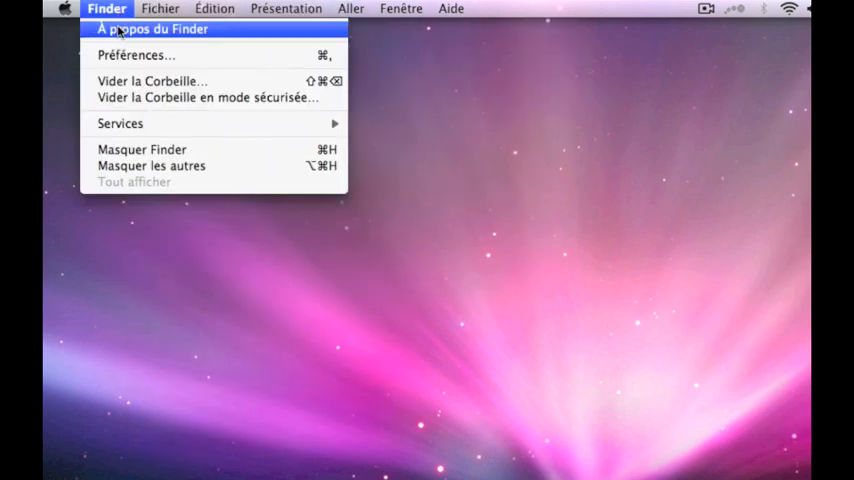
mouse_move(112, 12)
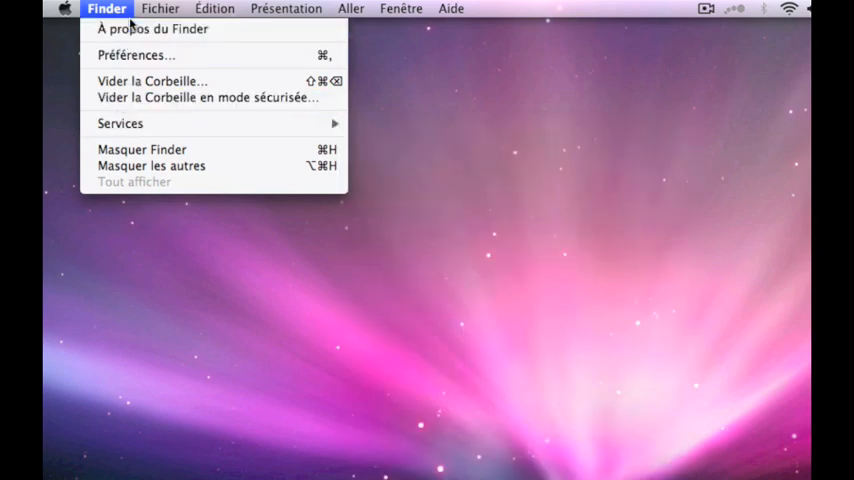
click(162, 8)
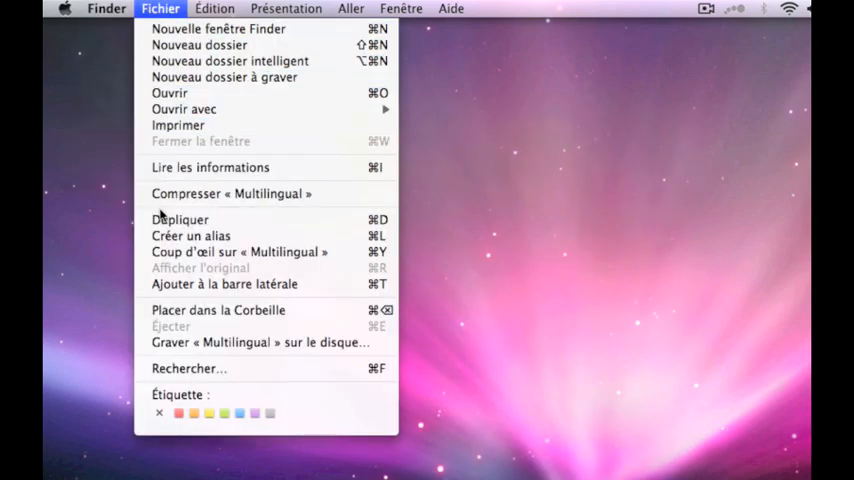